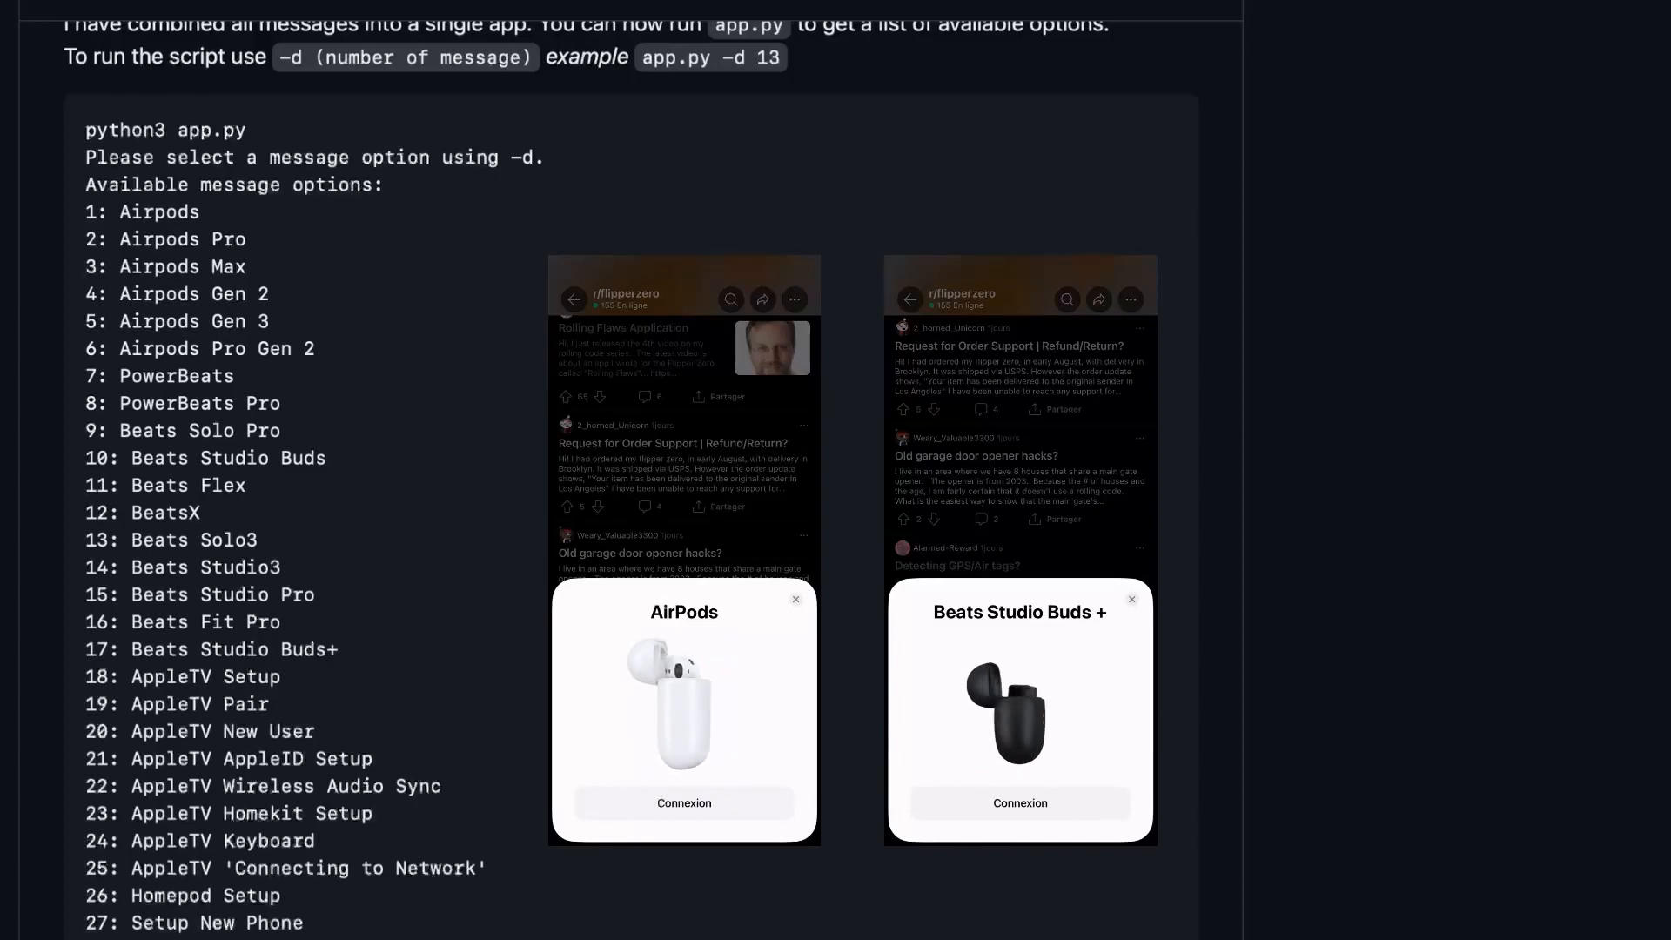
left_click(1019, 803)
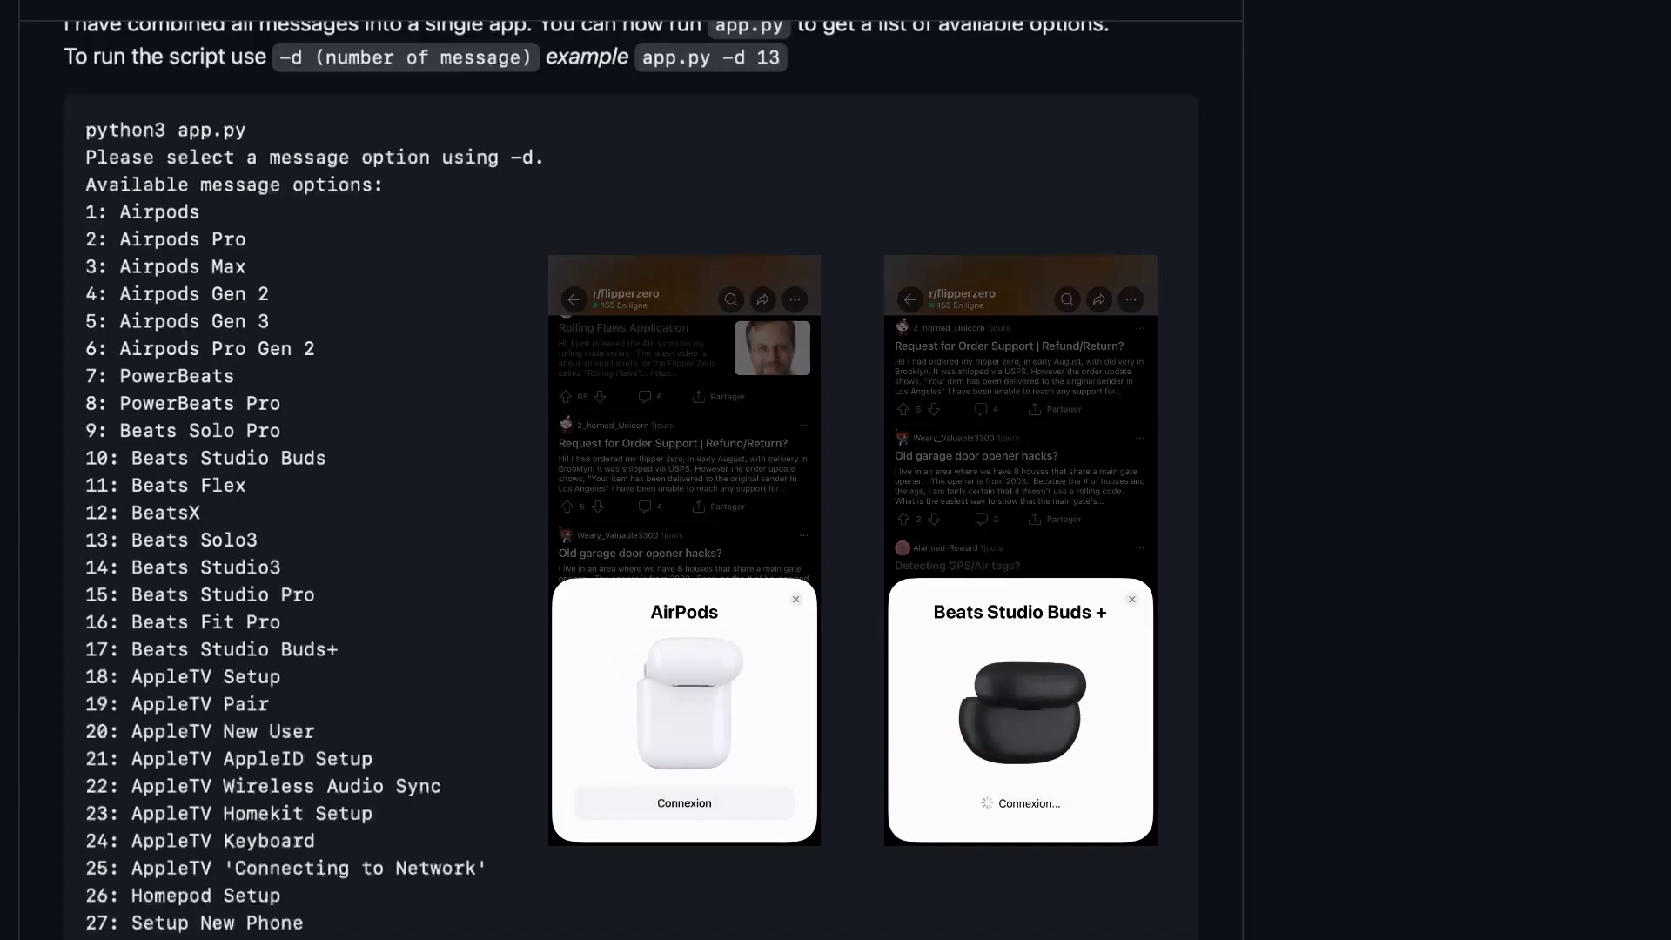